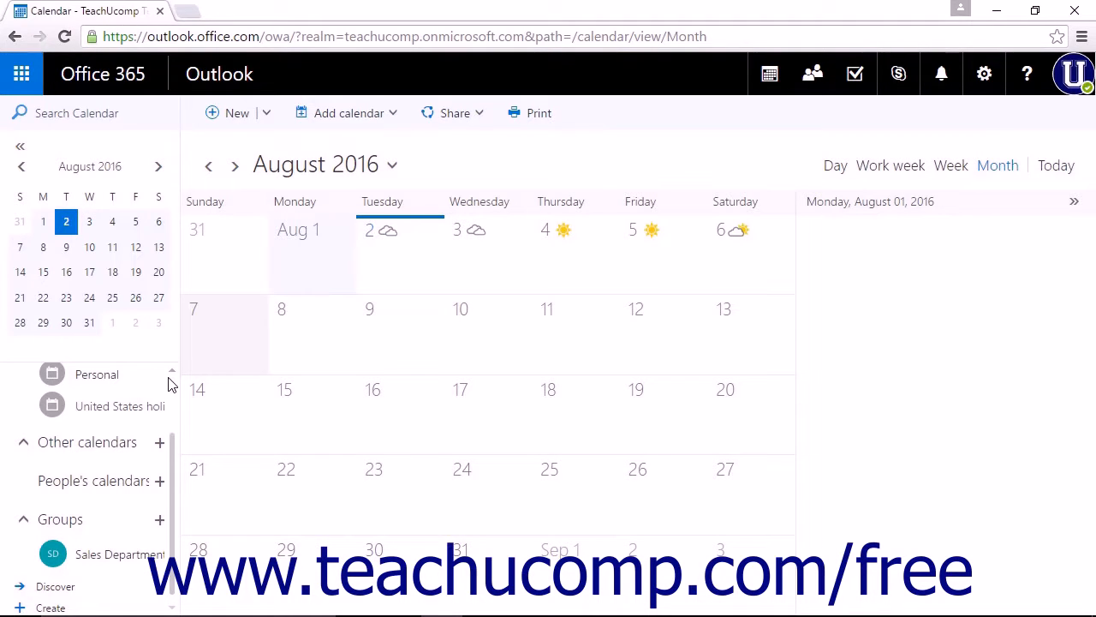
{"action": "mouse_move", "coordinate": [127, 452]}
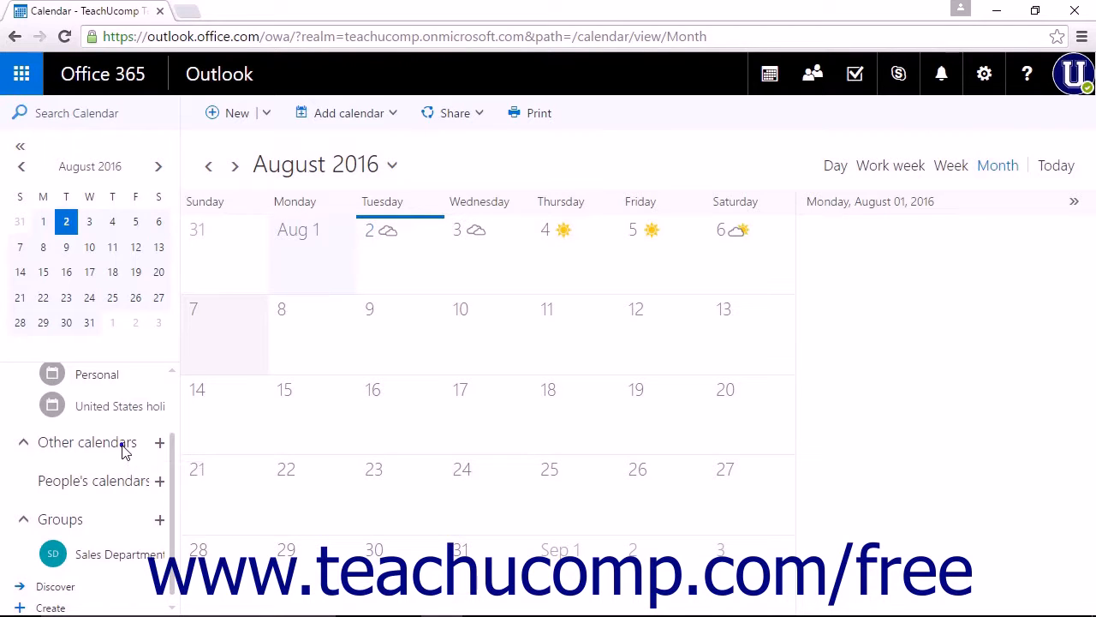
Step: Show the add-calendar choices via the + beside Other calendars
{"action": "left_click", "coordinate": [159, 442]}
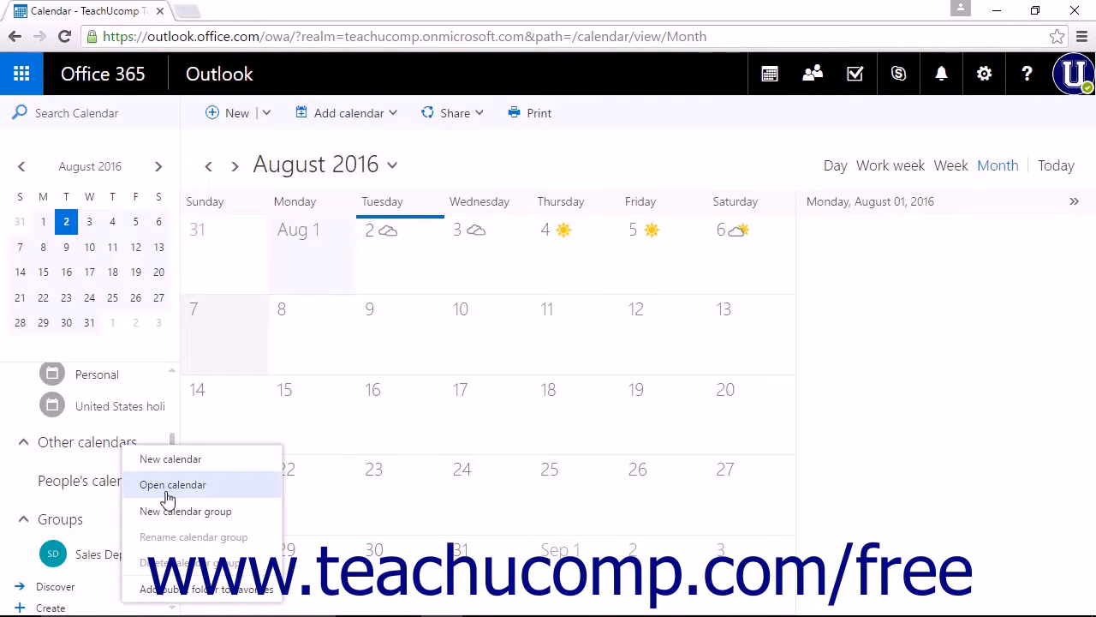
Step: Search the directory for 'josep', select Joseph Brownell and open his shared calendar
{"action": "left_click", "coordinate": [171, 483]}
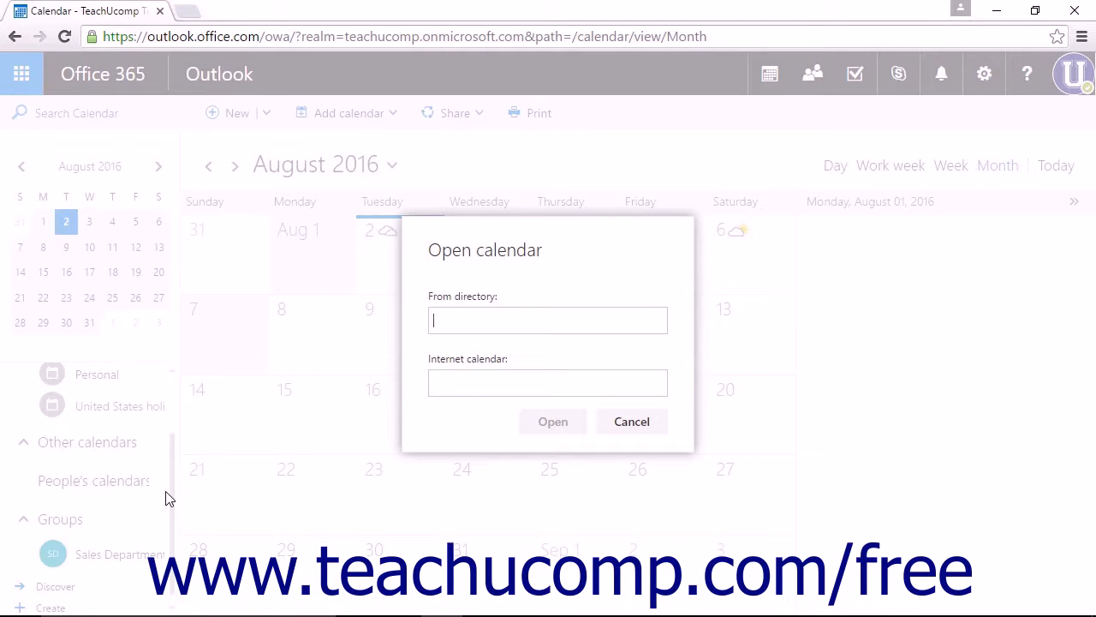
{"action": "mouse_move", "coordinate": [475, 415]}
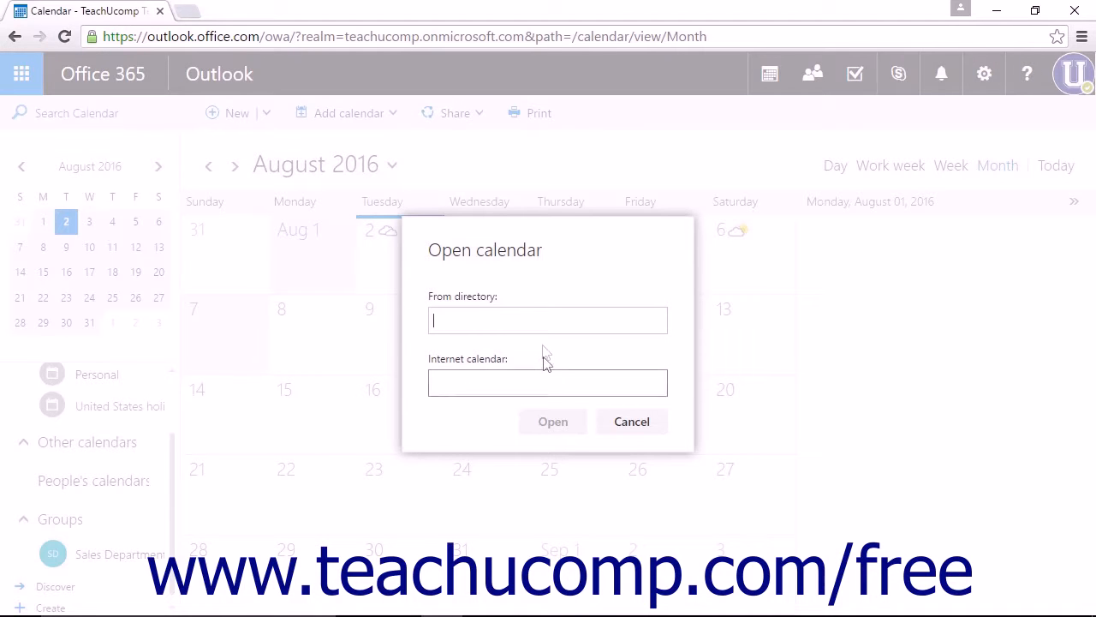
{"action": "type", "text": "jose"}
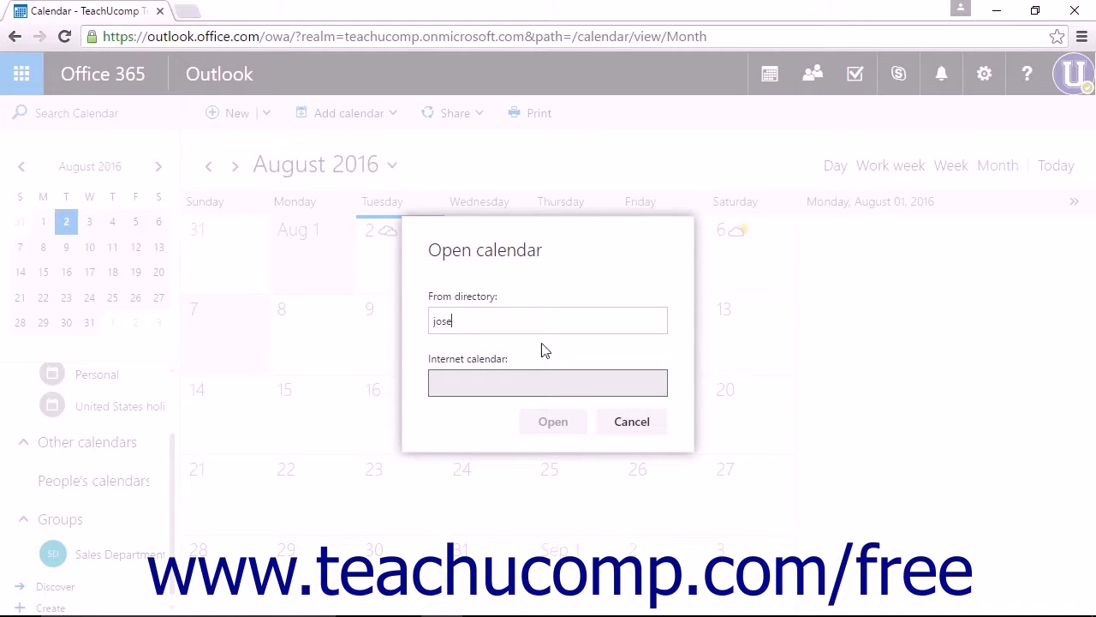
{"action": "type", "text": "ph Brownell"}
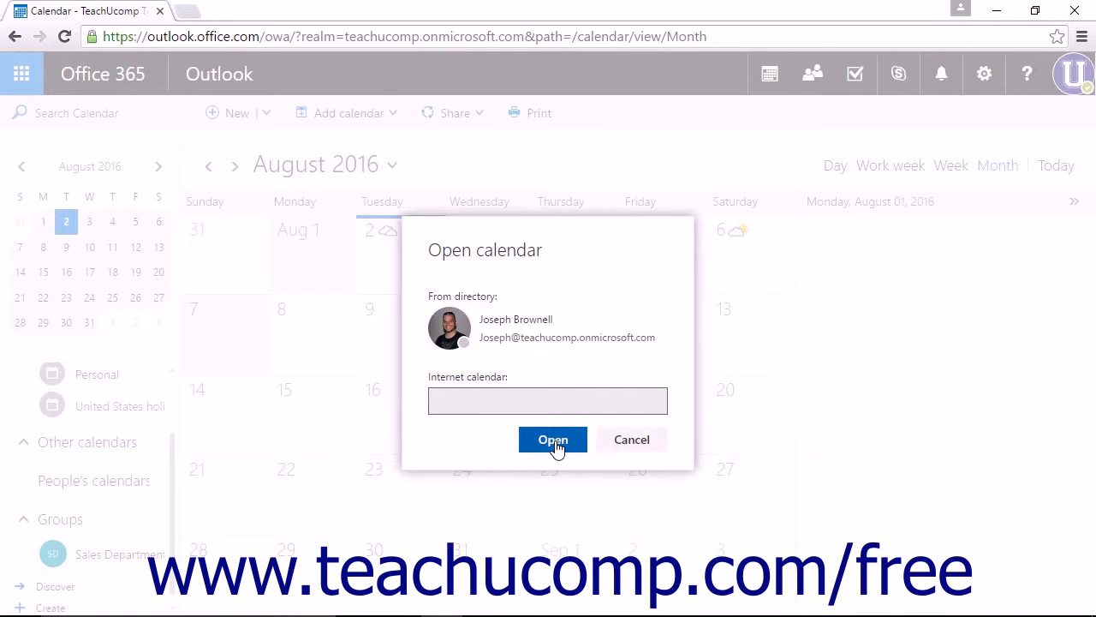
{"action": "left_click", "coordinate": [552, 438]}
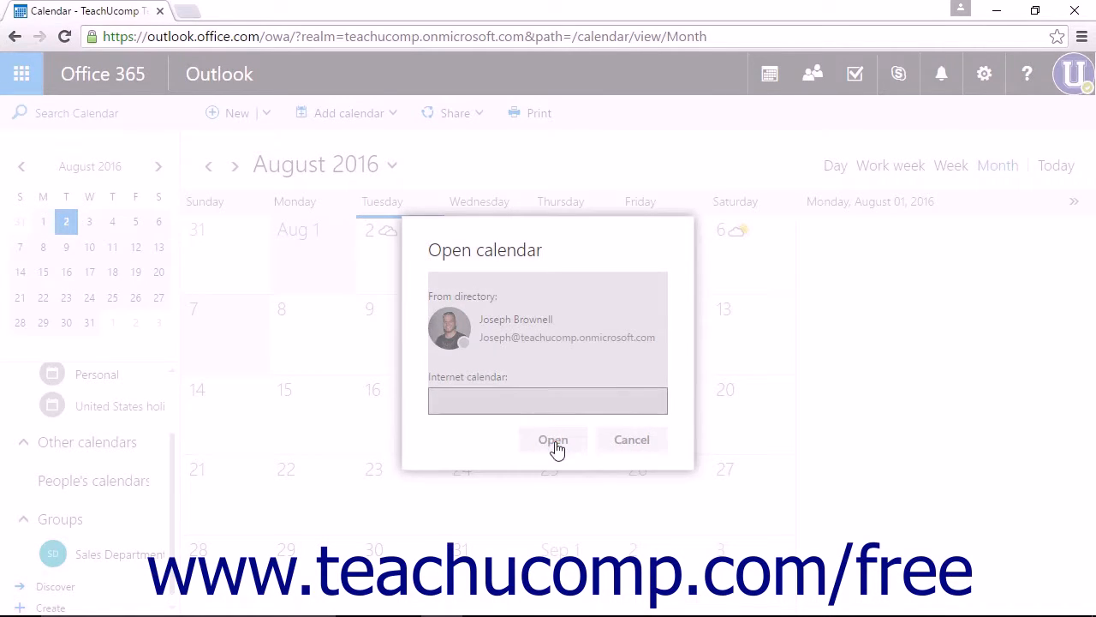
{"action": "left_click", "coordinate": [630, 439]}
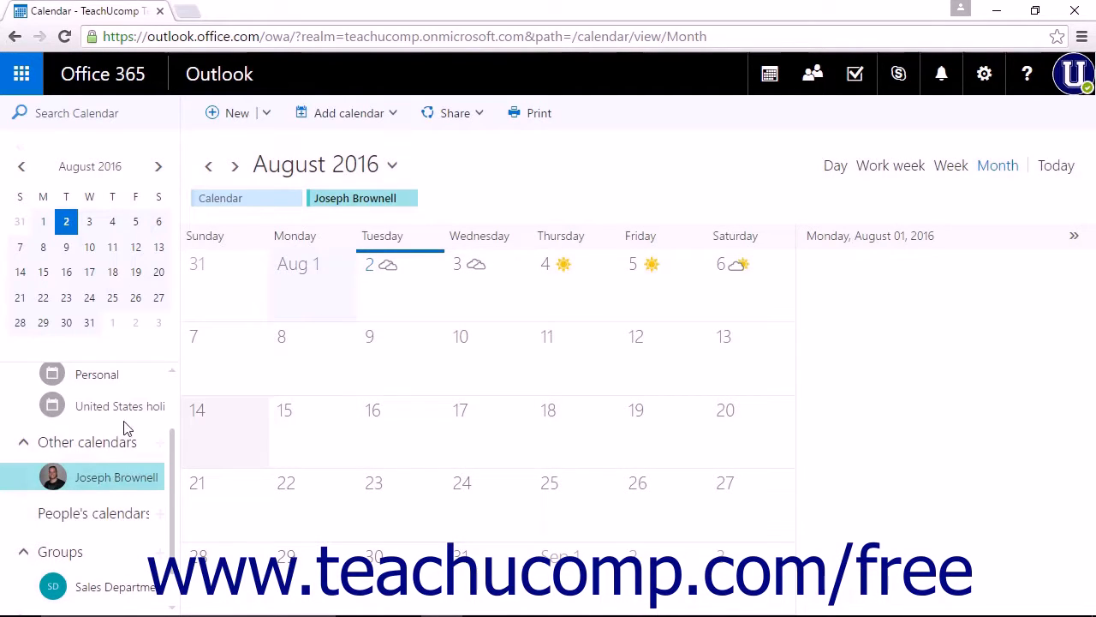
{"action": "mouse_move", "coordinate": [96, 445]}
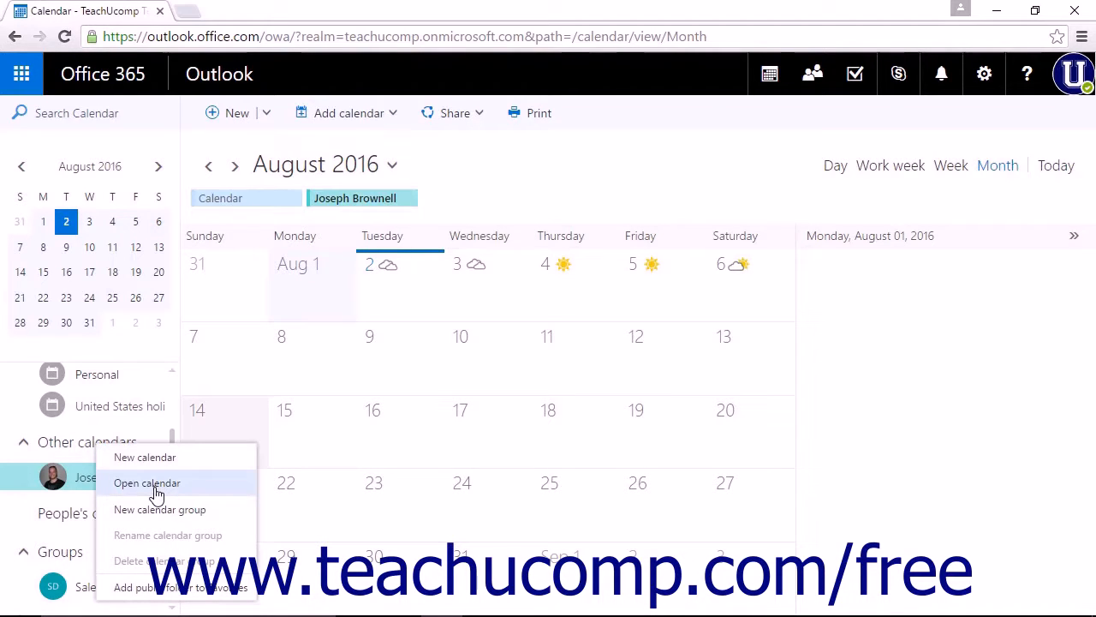
Step: Reopen the Open calendar dialog and focus the Internet calendar address box before cancelling
{"action": "left_click", "coordinate": [147, 483]}
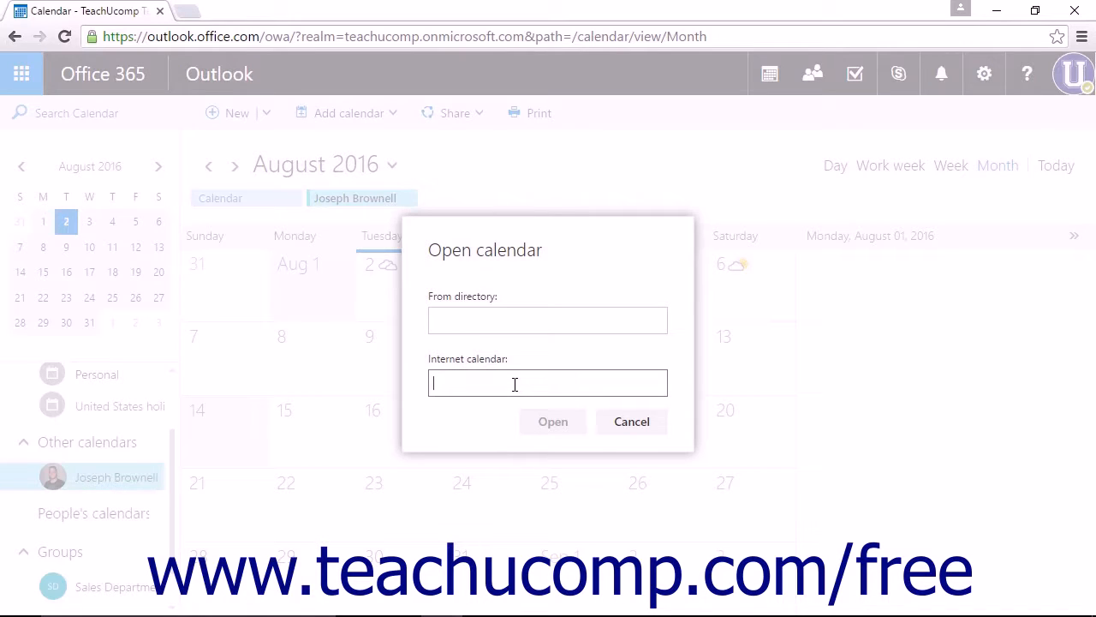
{"action": "left_click", "coordinate": [630, 422]}
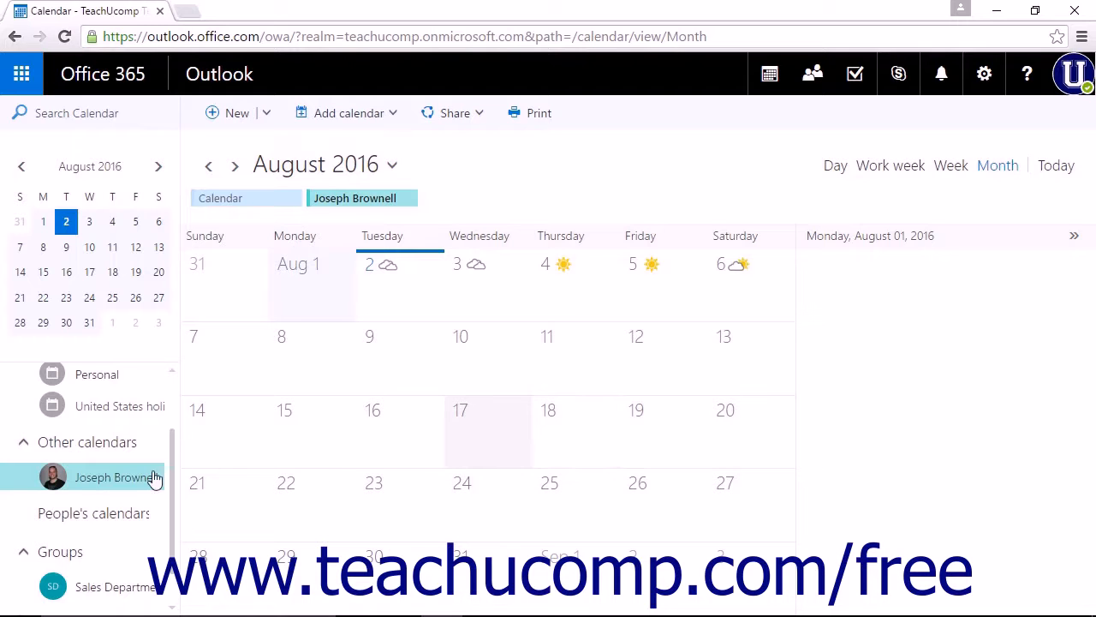
{"action": "right_click", "coordinate": [116, 476]}
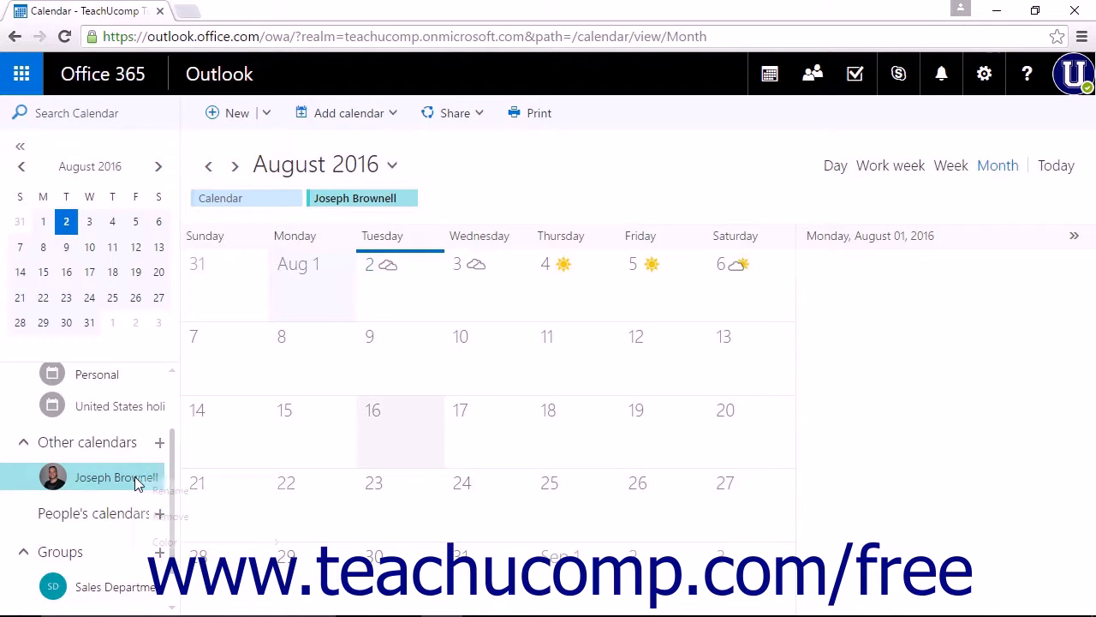
{"action": "right_click", "coordinate": [116, 476]}
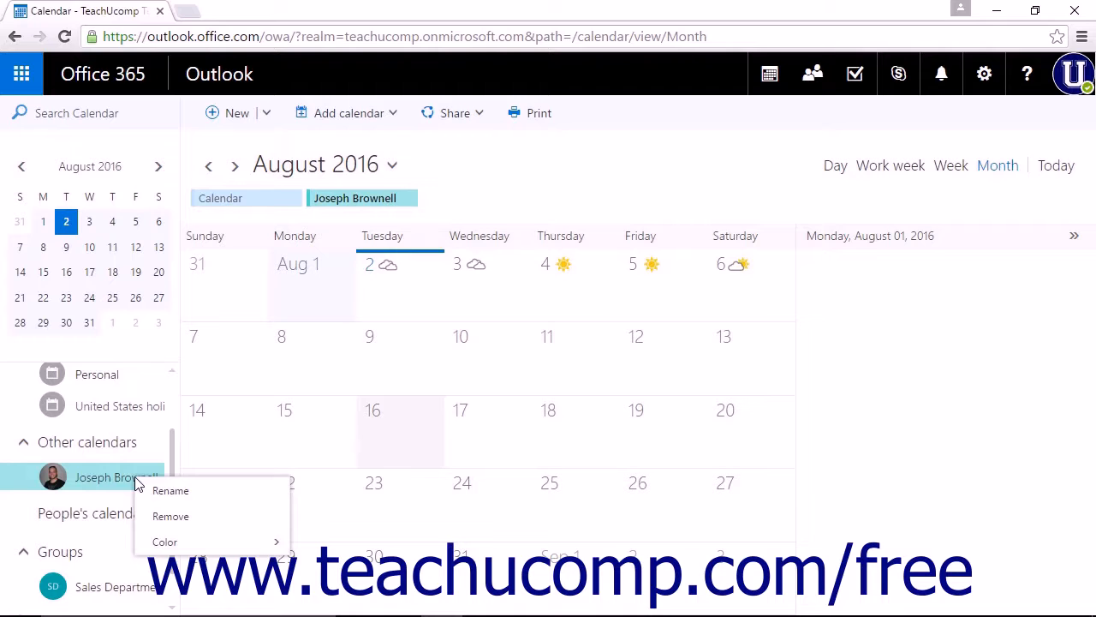